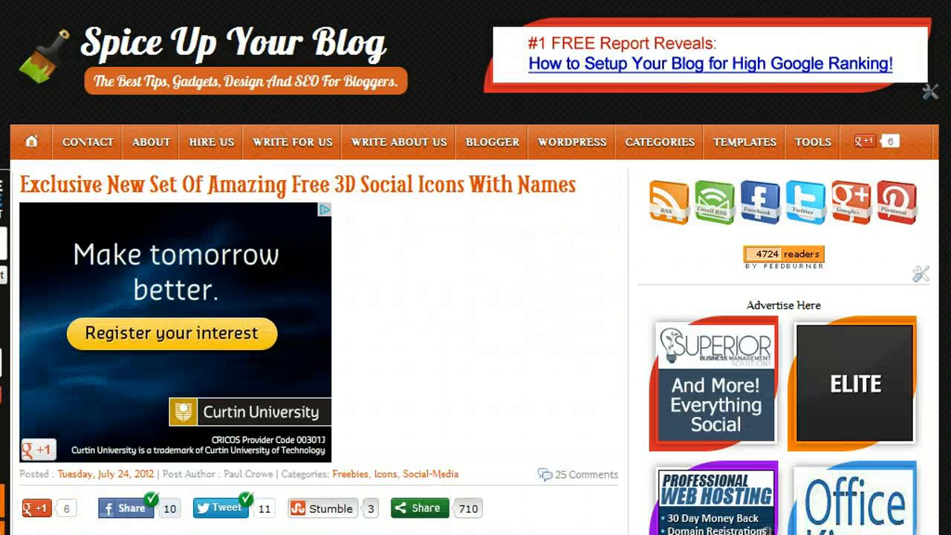
Step: Scroll the sample signature page and select the name in the signature
scroll(down, 3)
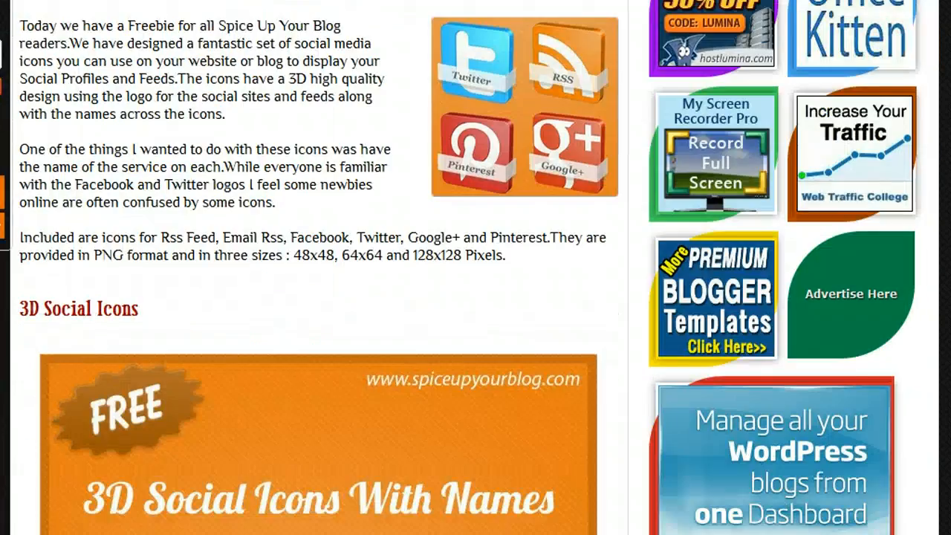
scroll(down, 3)
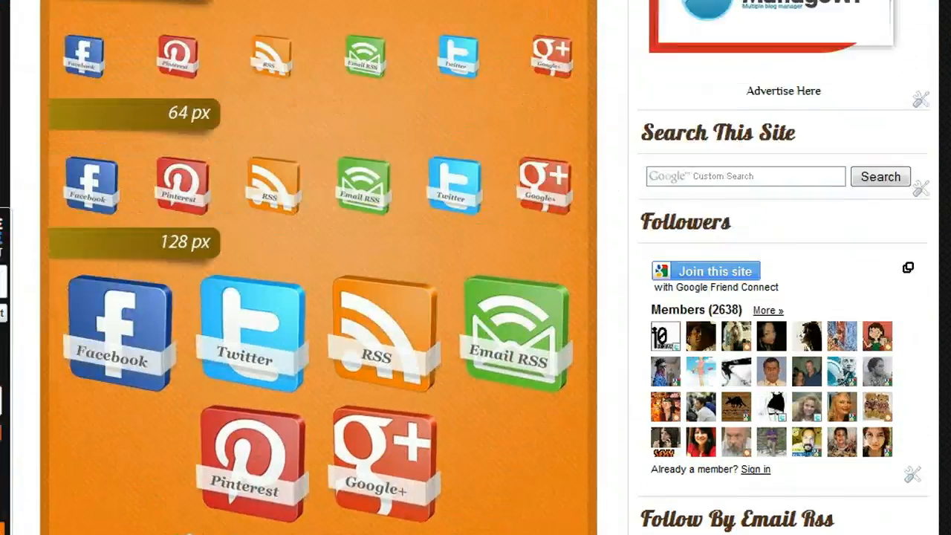
scroll(up, 3)
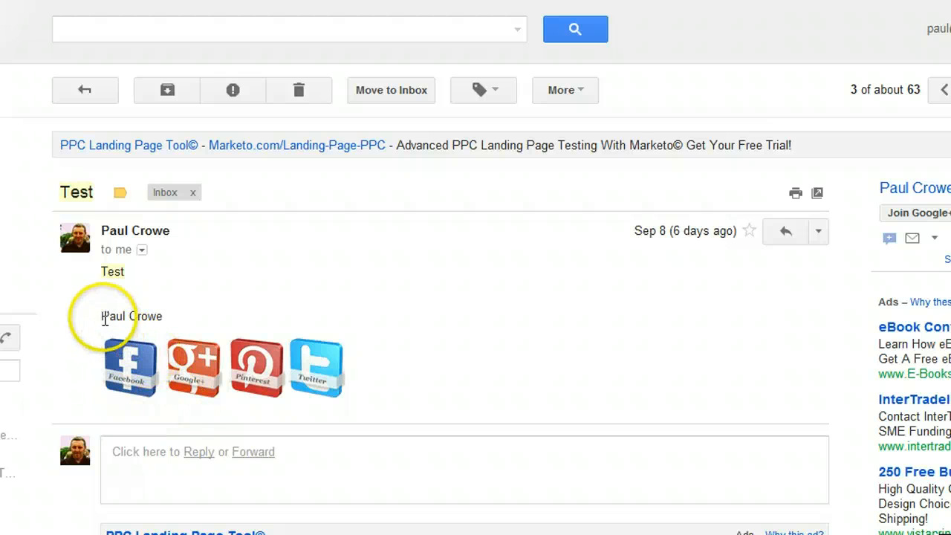
double_click(131, 316)
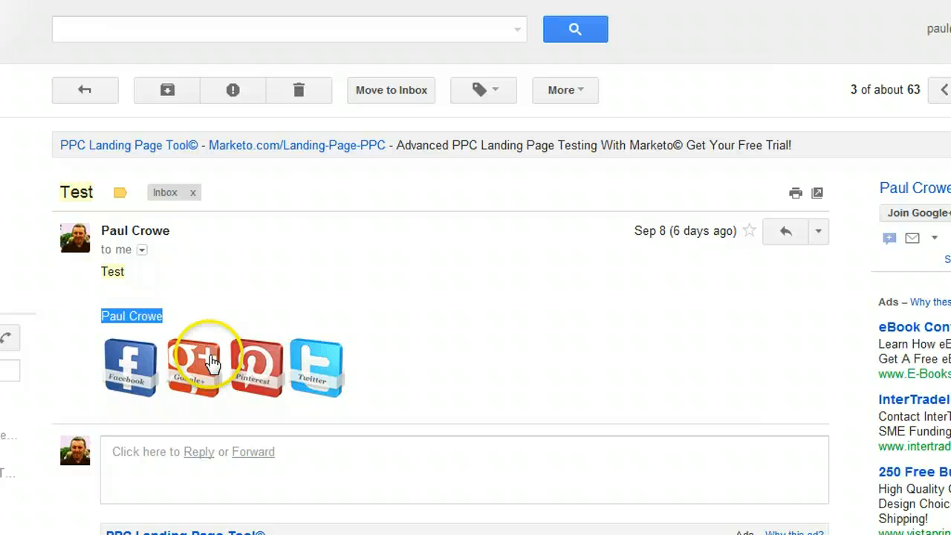
mouse_move(319, 360)
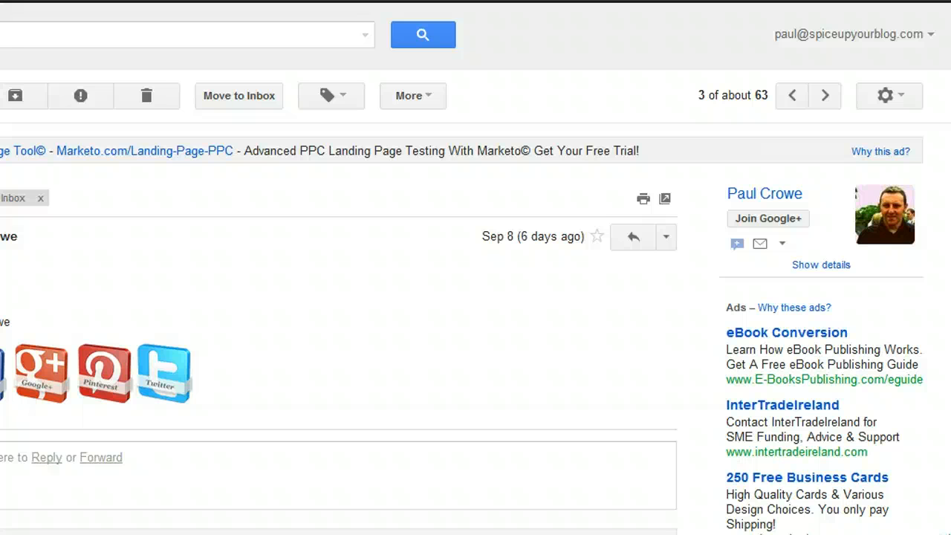
mouse_move(884, 95)
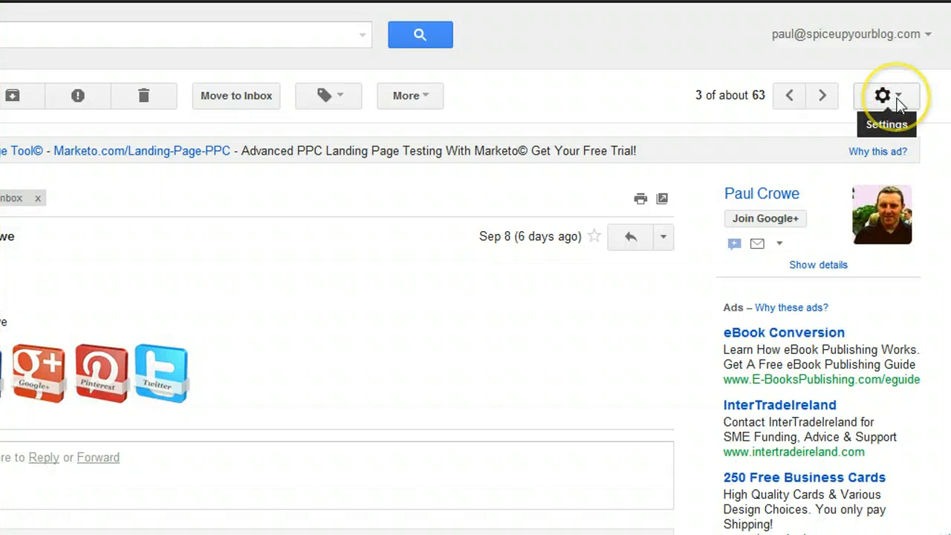
Step: Open Gmail Settings and scroll the General tab down to the Signature section
click(883, 95)
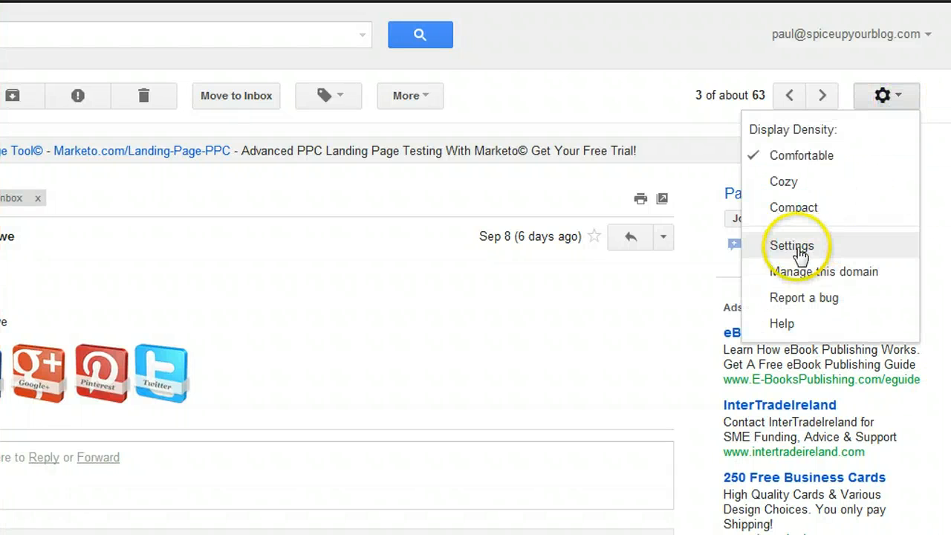
click(791, 245)
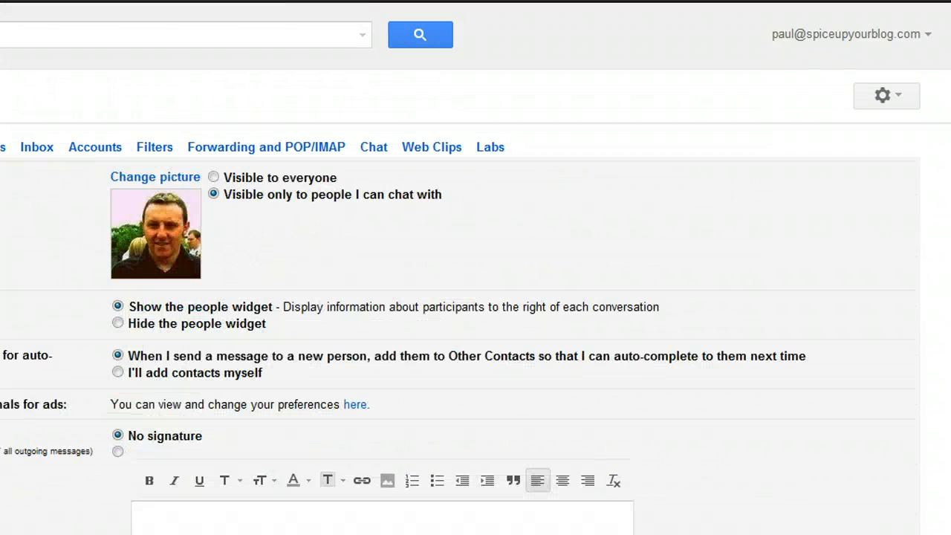
scroll(down, 3)
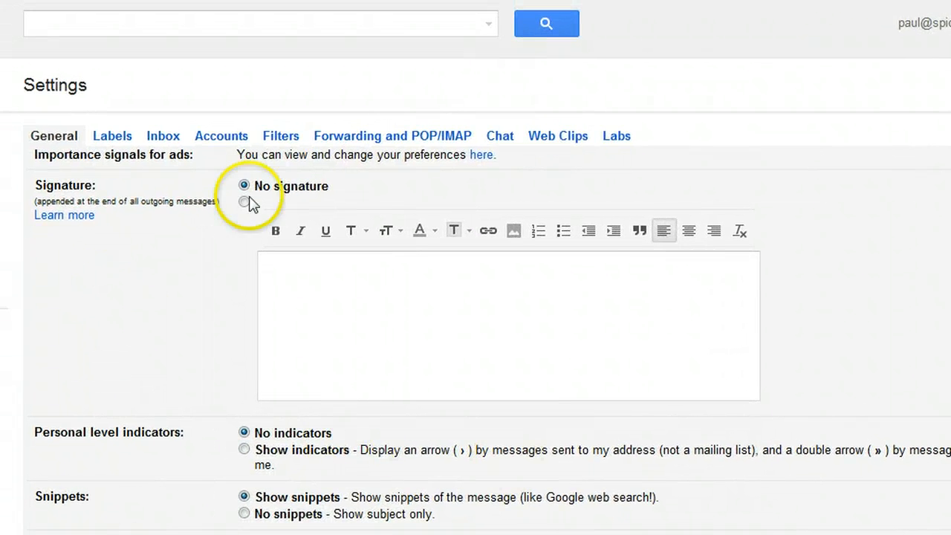
Step: Enable a custom signature with 'Paul Crowe' on the first line and an empty line below
click(244, 202)
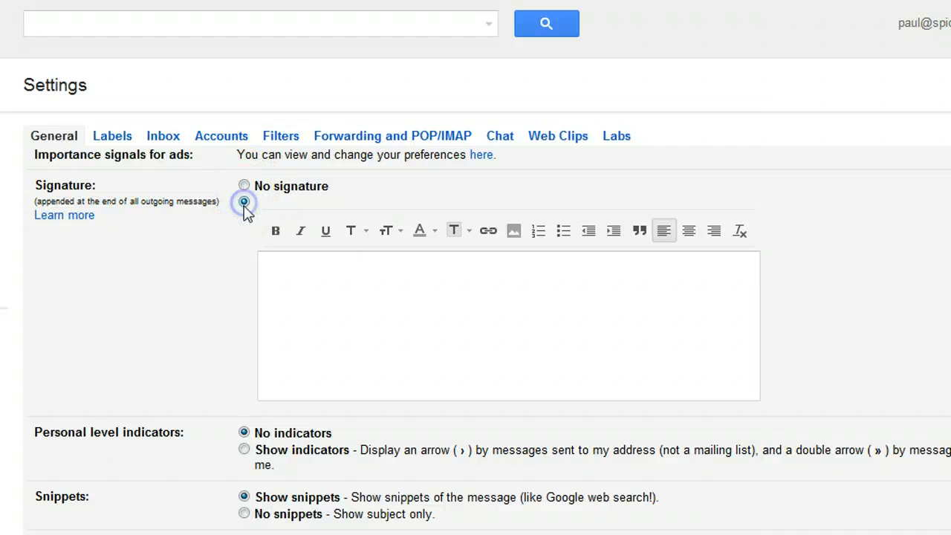
text(P)
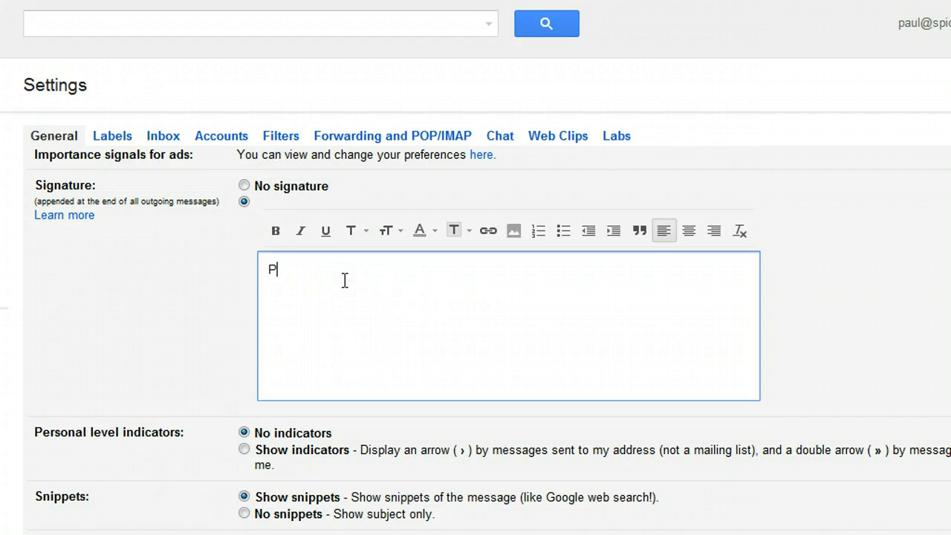
text(aul Crowe)
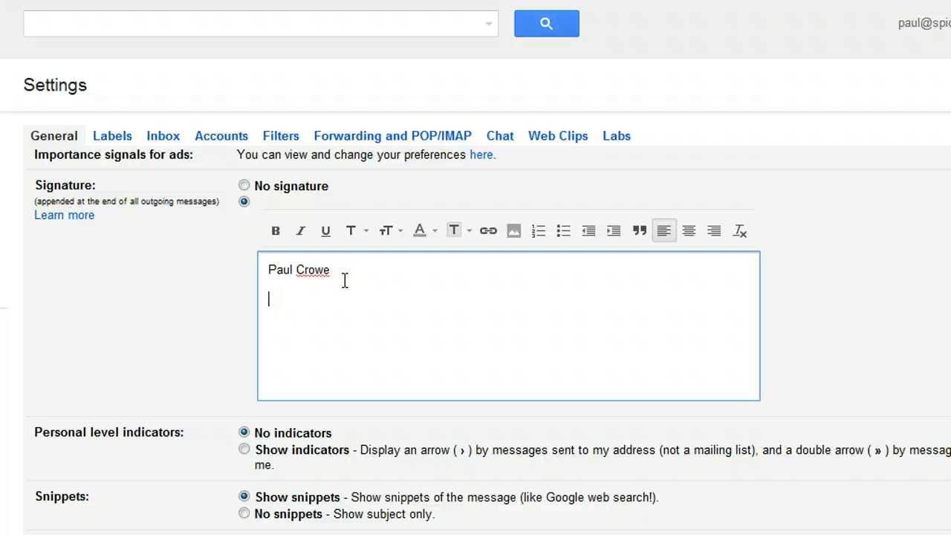
click(385, 336)
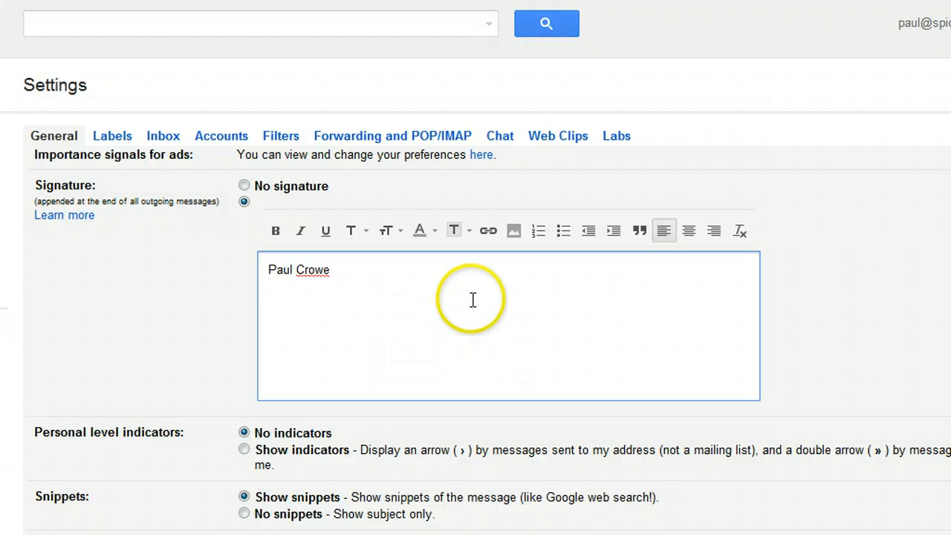
mouse_move(513, 231)
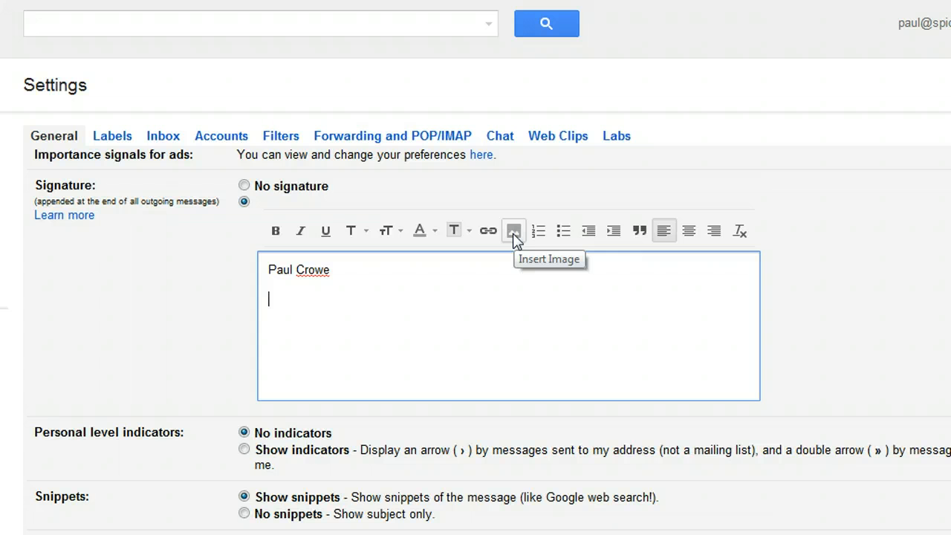
Step: Open the signature's Insert Image dialog with the Image URL field focused
click(514, 230)
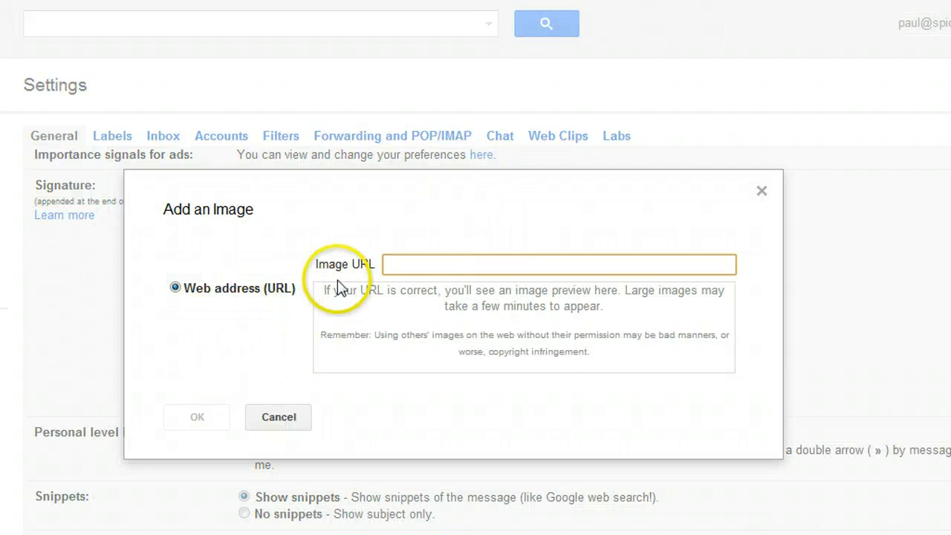
click(559, 264)
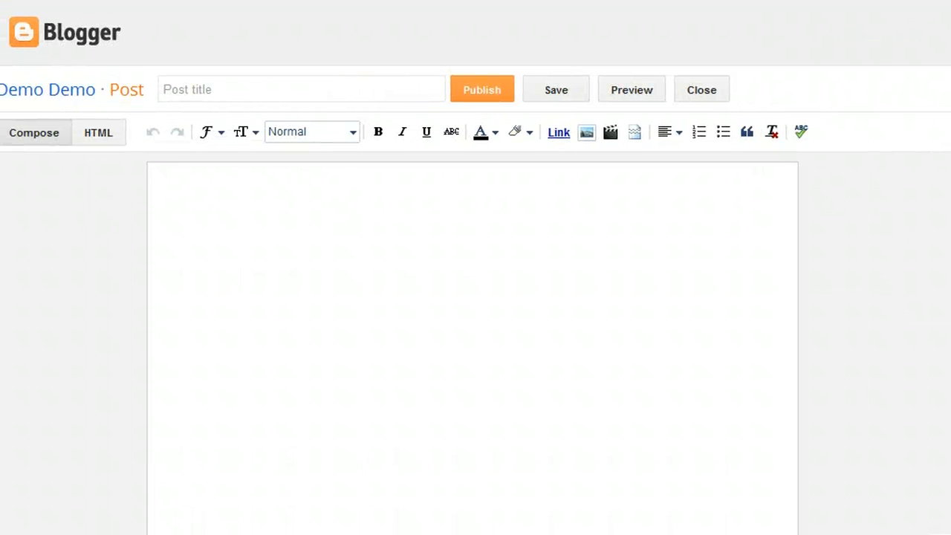
mouse_move(622, 164)
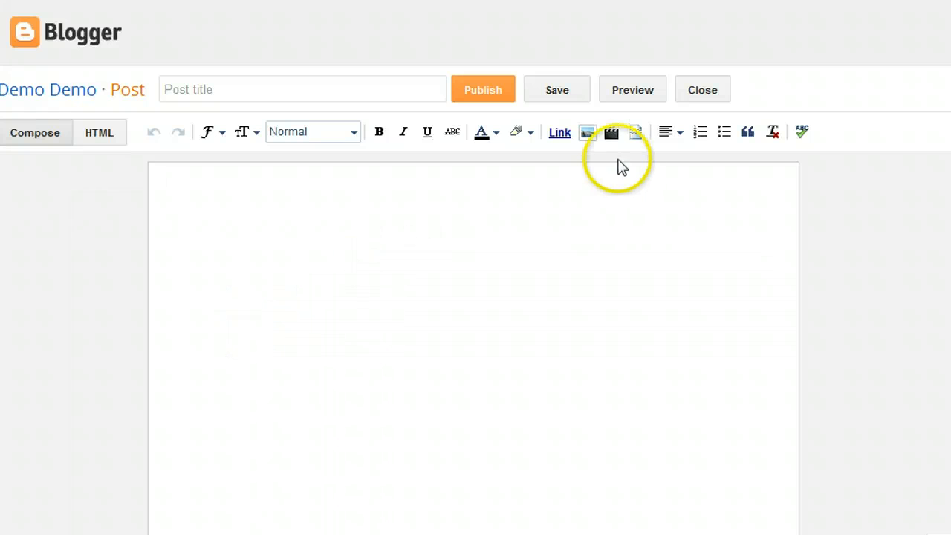
Step: Upload FACEBOOK-48x48.png from the 3D Social Icons with Name 48px folder into Blogger's image dialog
click(587, 133)
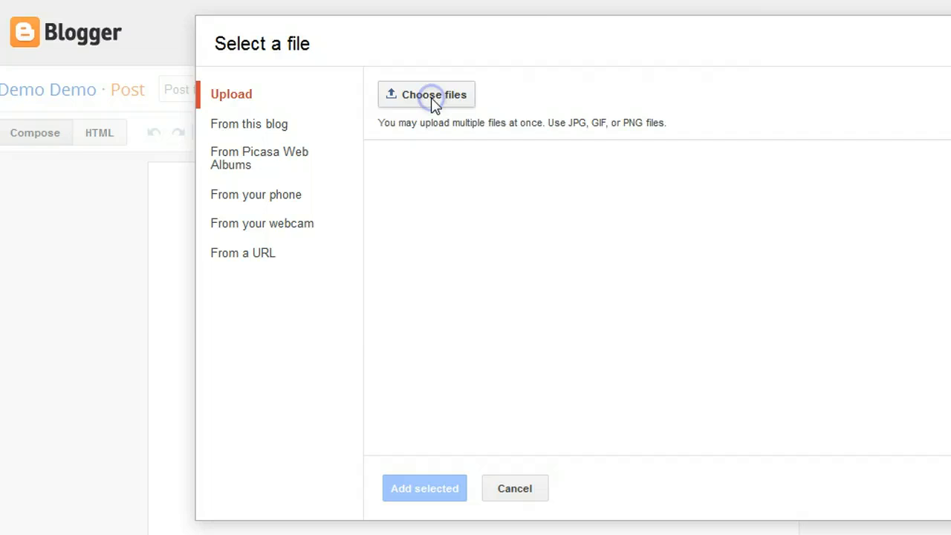
click(433, 94)
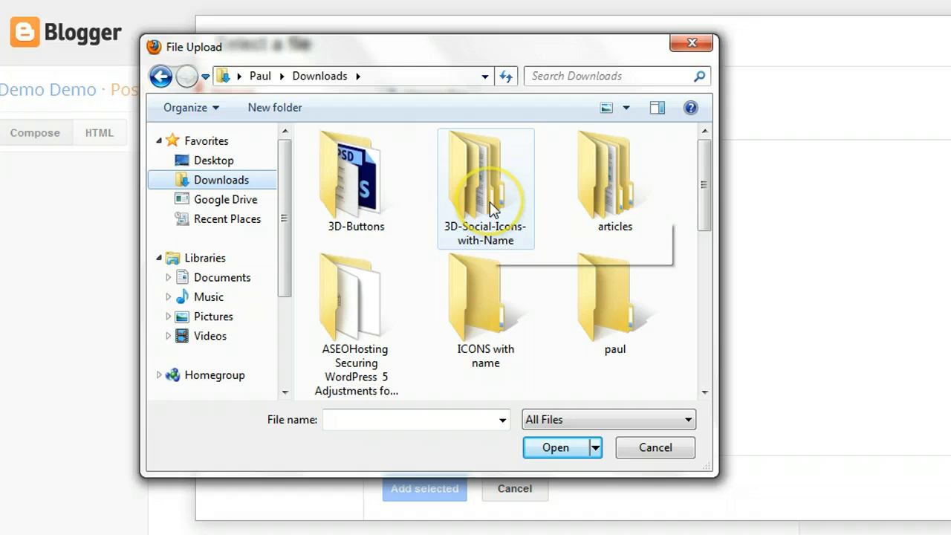
double_click(485, 178)
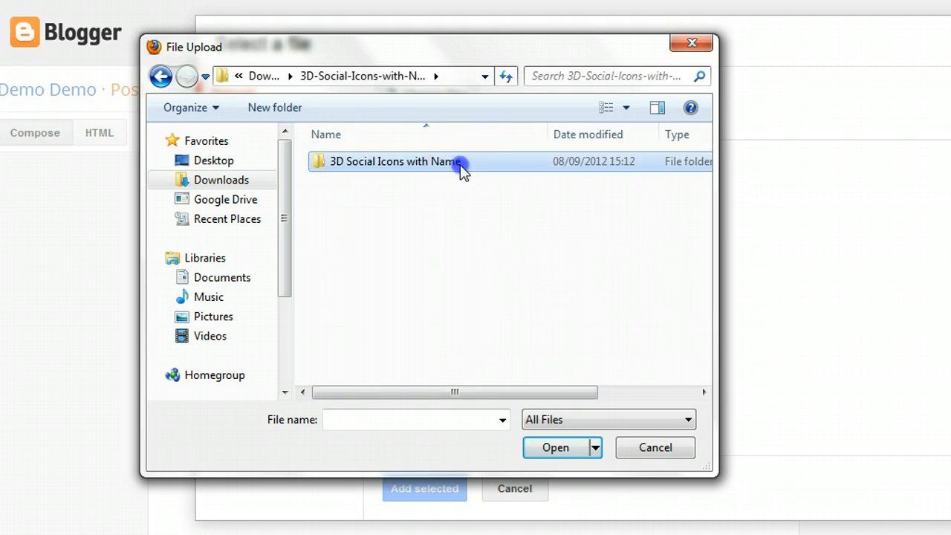
double_click(392, 161)
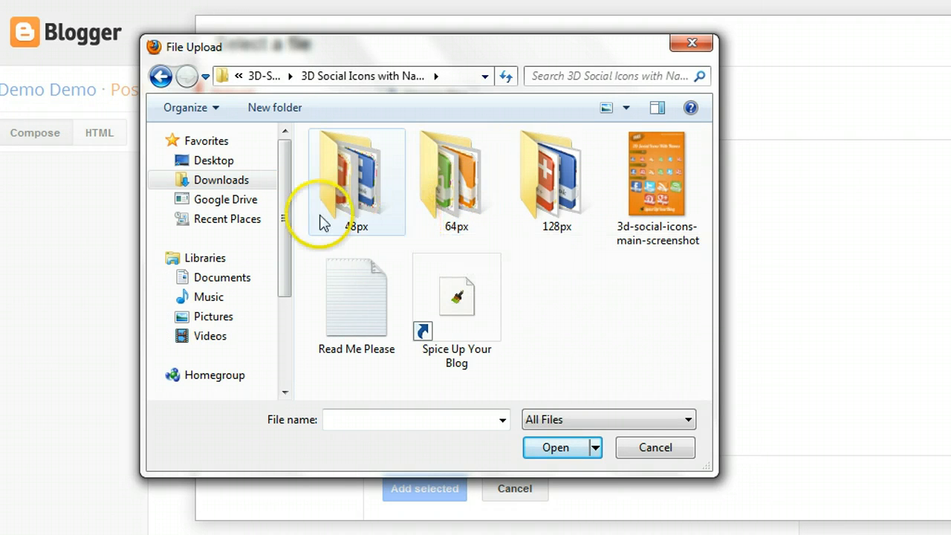
double_click(356, 182)
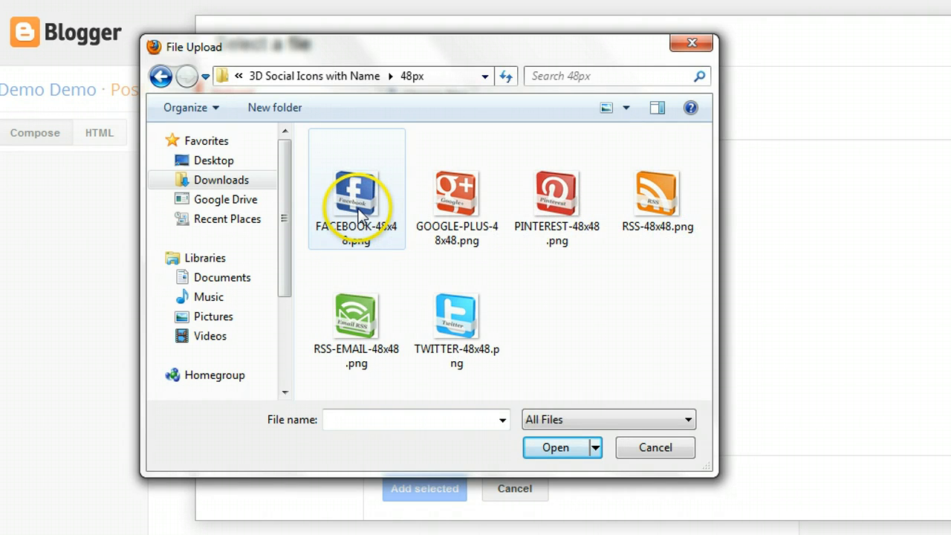
click(555, 447)
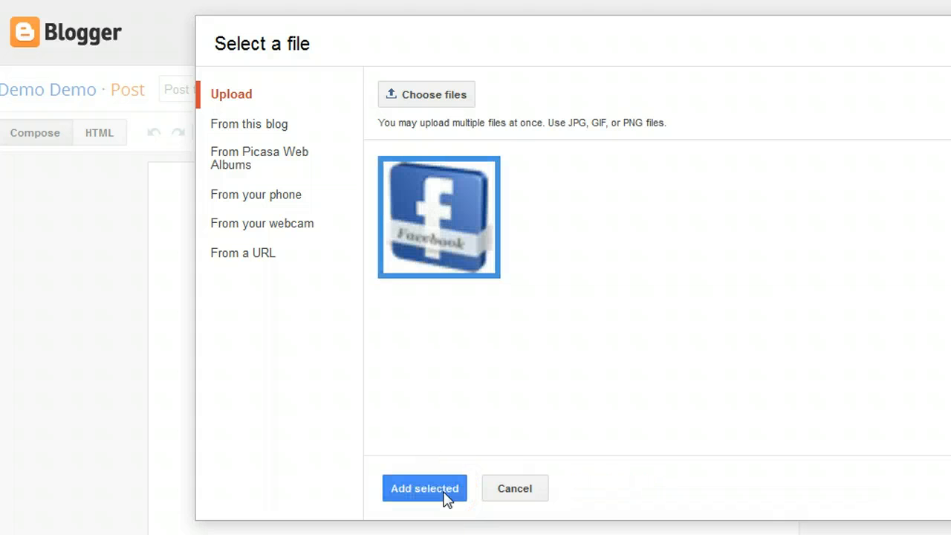
Step: Add the Facebook icon to the post and copy its img src address from the HTML view
click(424, 488)
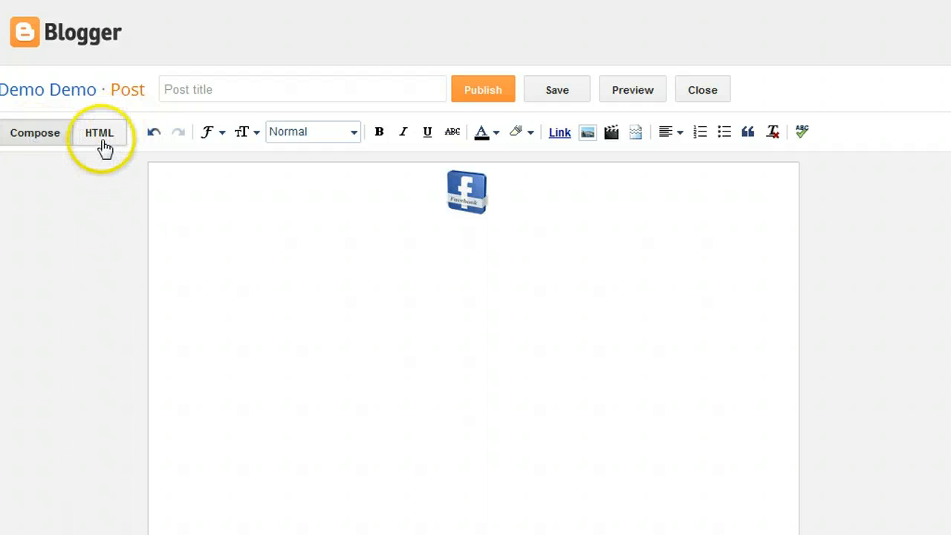
click(99, 132)
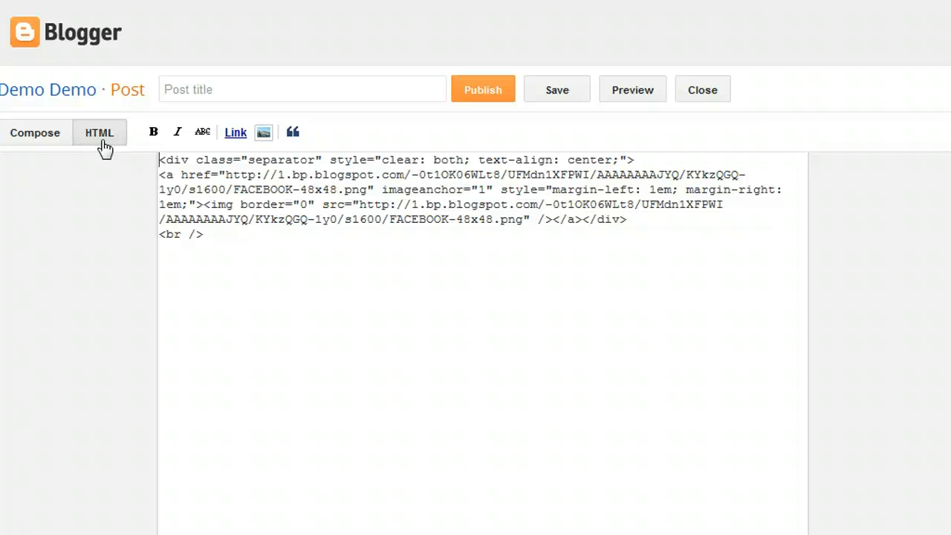
click(158, 160)
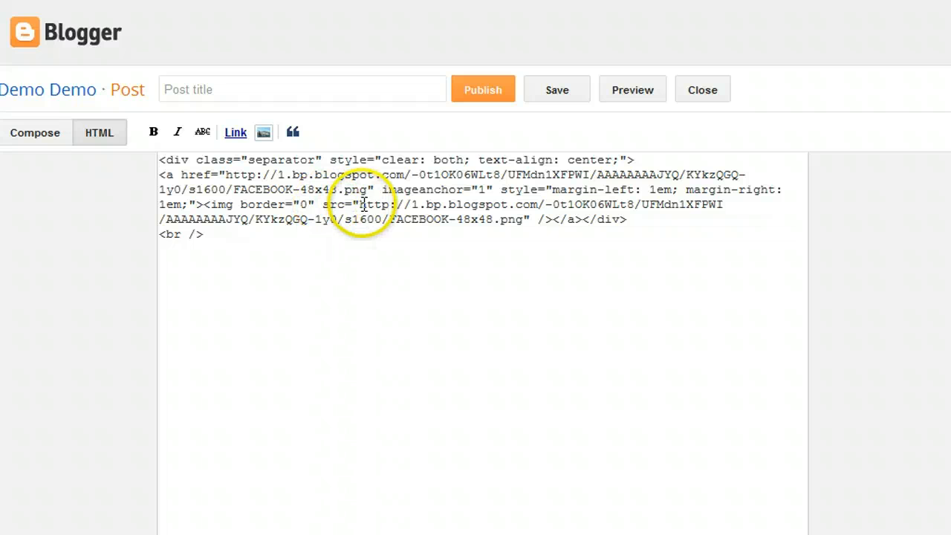
drag(363, 205, 415, 219)
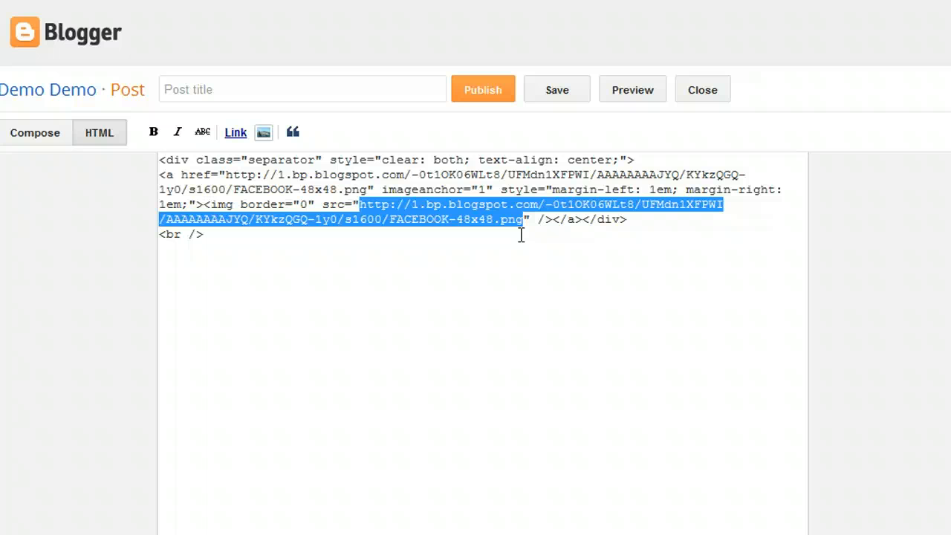
right_click(520, 235)
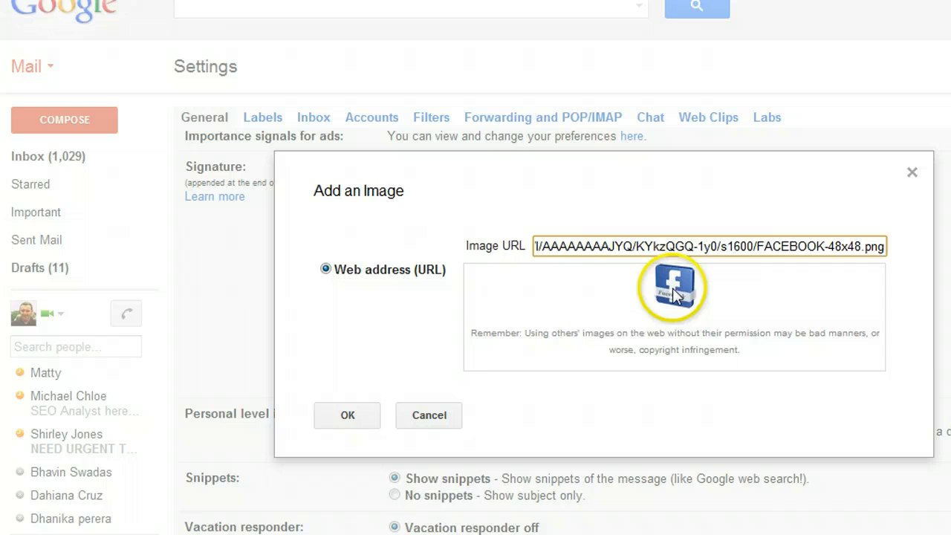
Step: Insert the hosted Facebook icon below 'Paul Crowe' and place the cursor after it
click(347, 415)
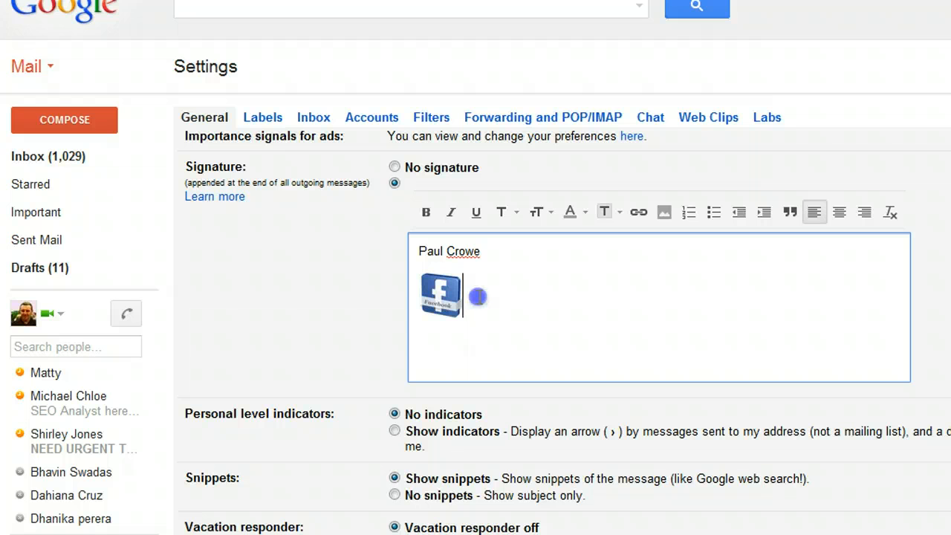
click(440, 295)
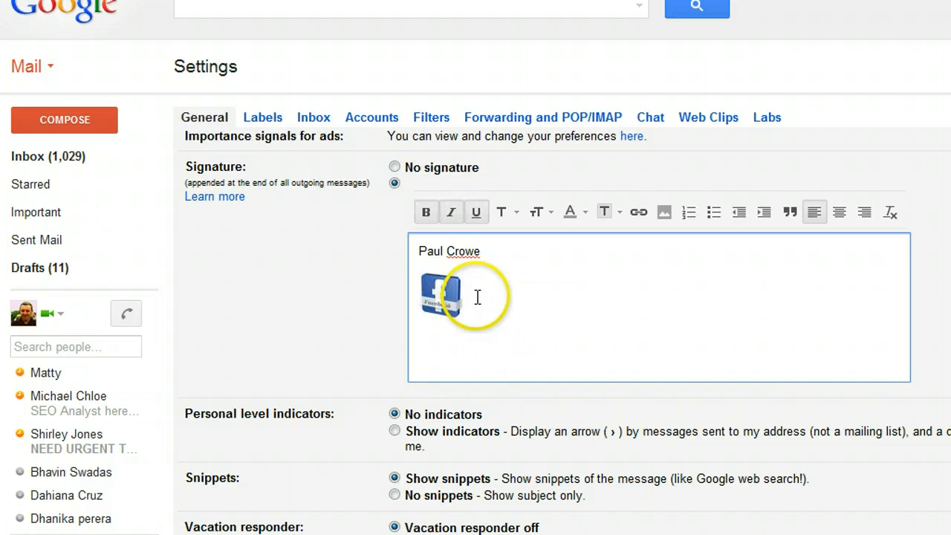
click(441, 296)
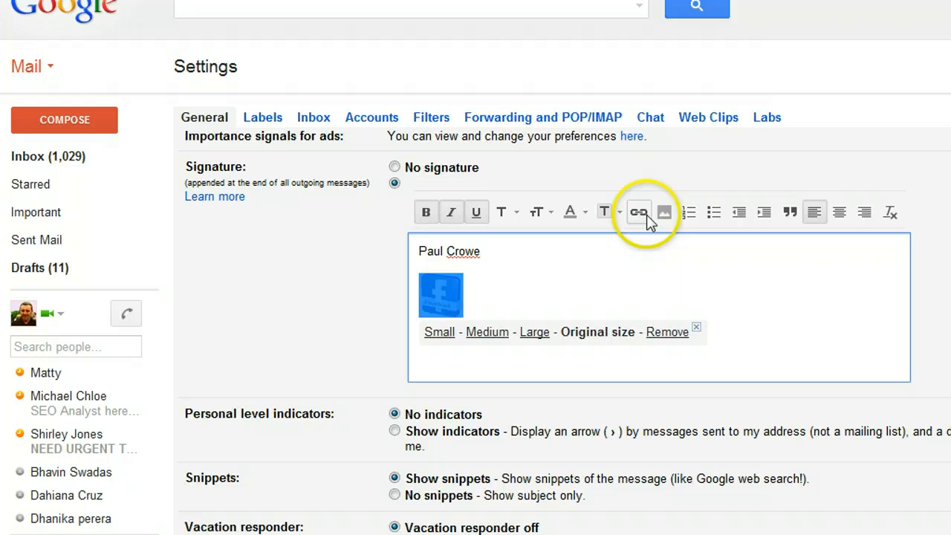
click(637, 212)
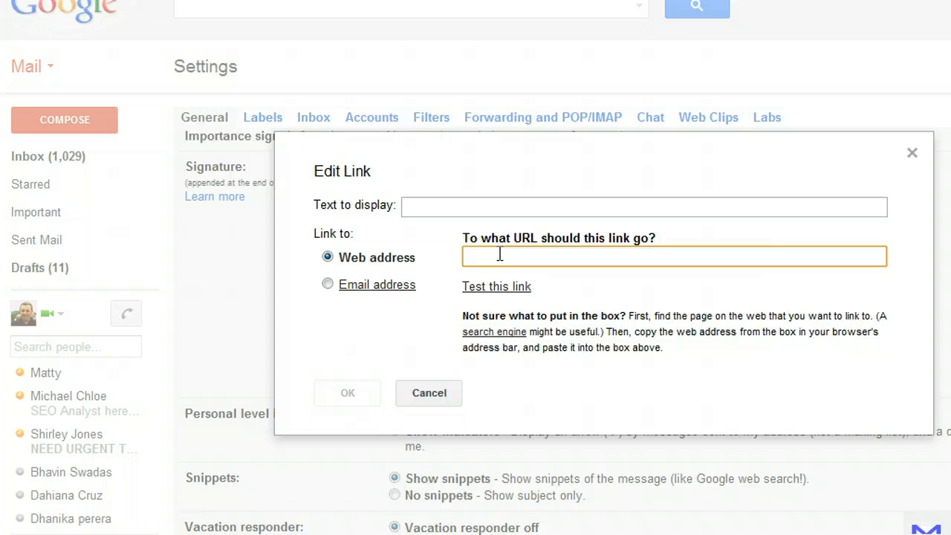
text(http://facebook.com)
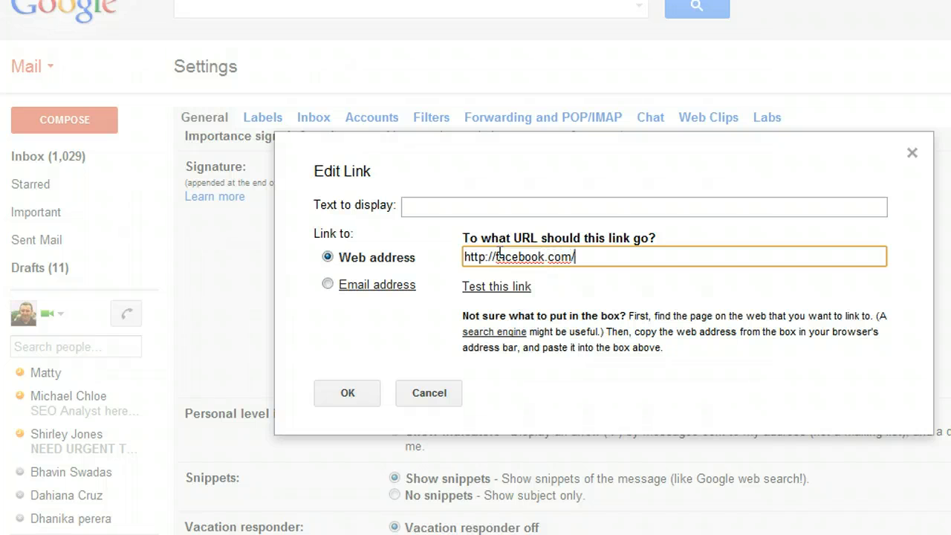
text(/spiceuopyour)
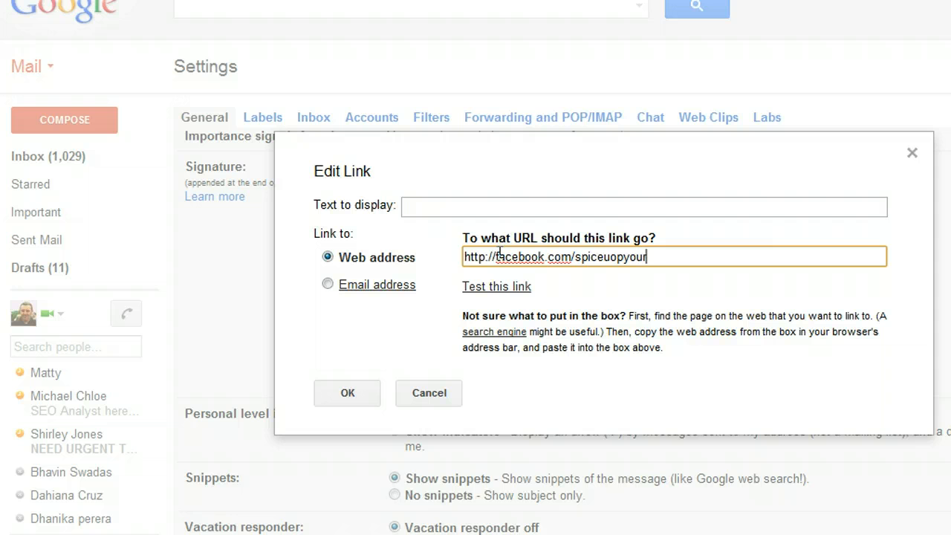
text(blog)
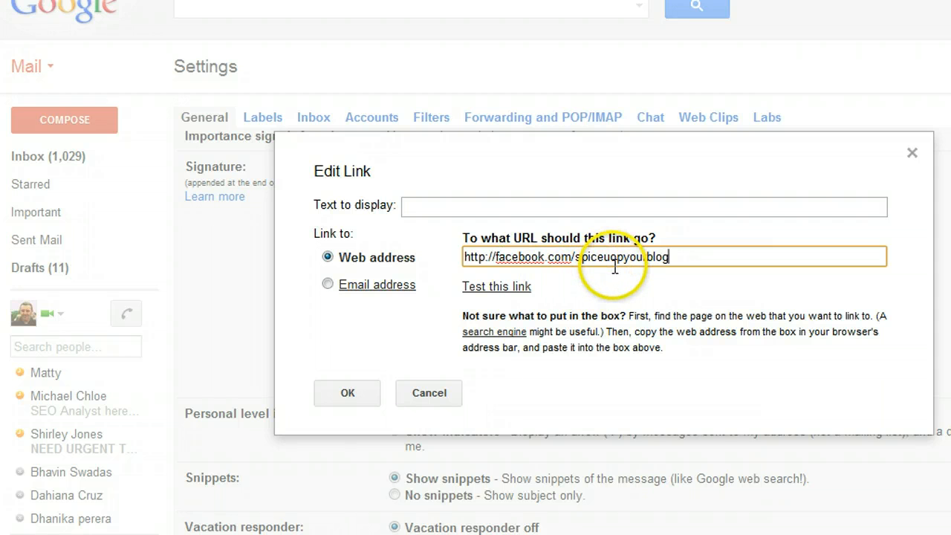
text(spiceupyourblog)
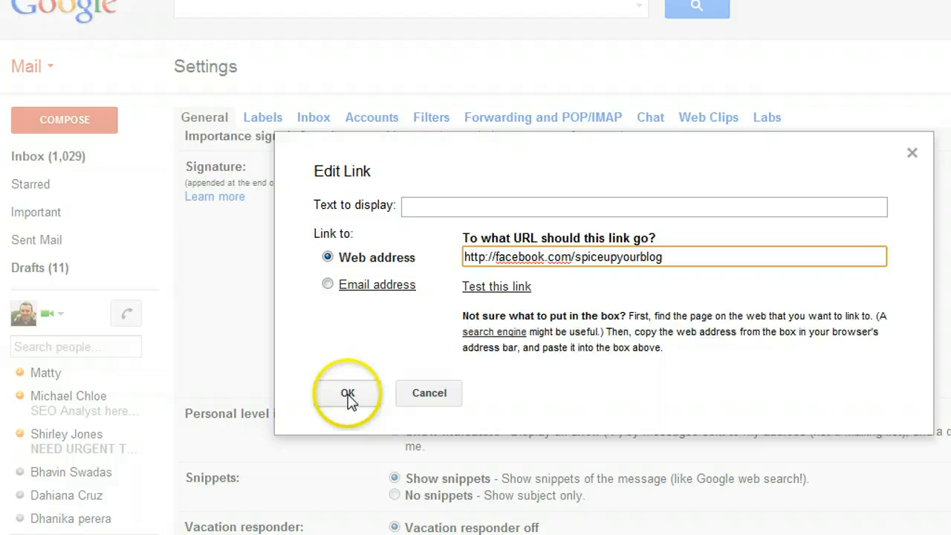
click(348, 393)
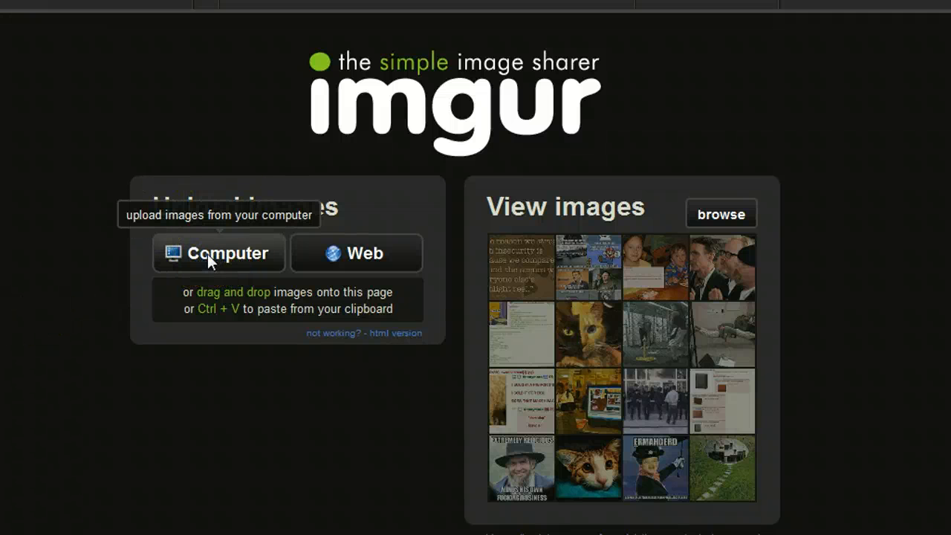
Step: Upload TWITTER-48x48.png from Downloads > 3D Social Icons with Name > 48px to Imgur
click(219, 252)
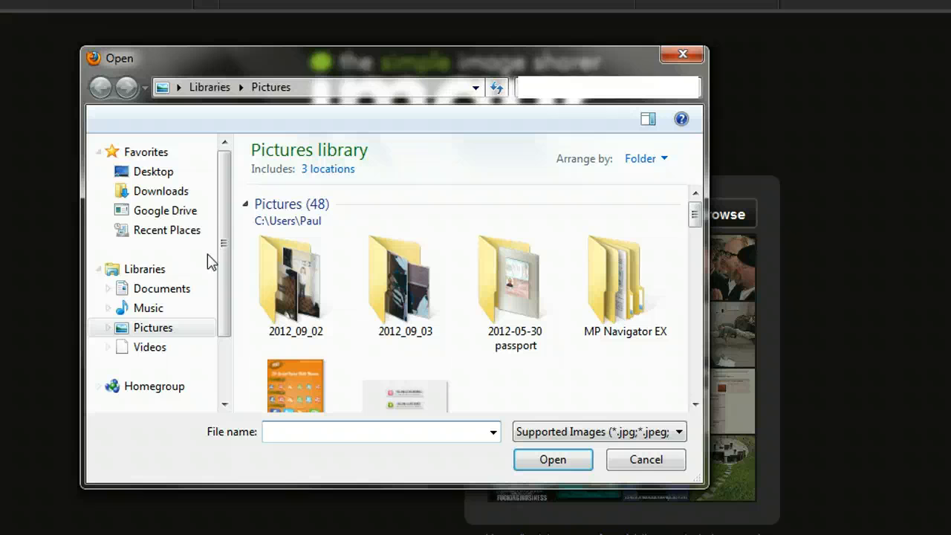
click(161, 191)
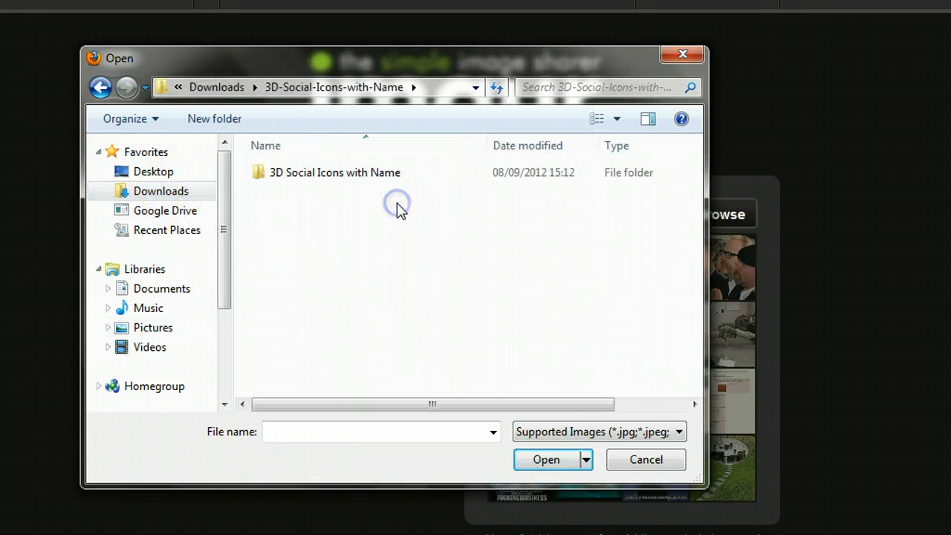
double_click(334, 172)
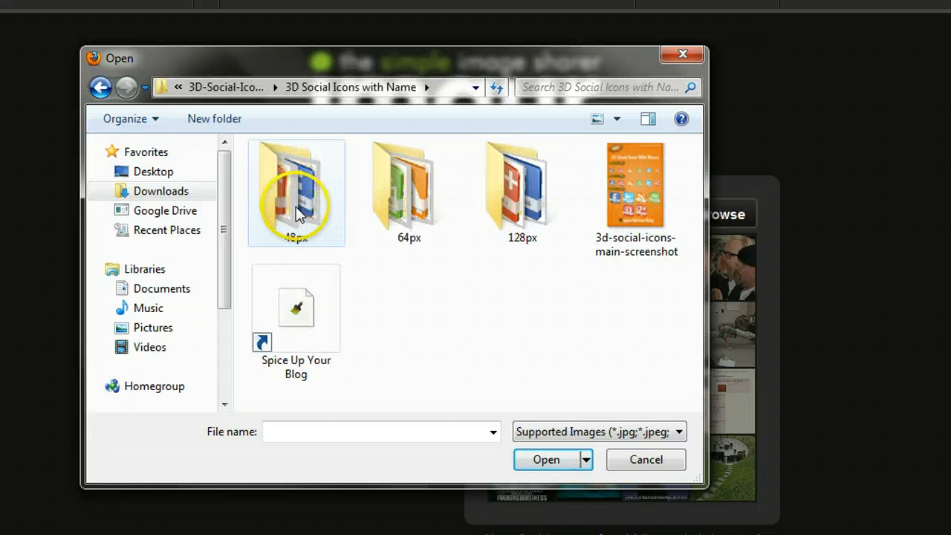
double_click(296, 186)
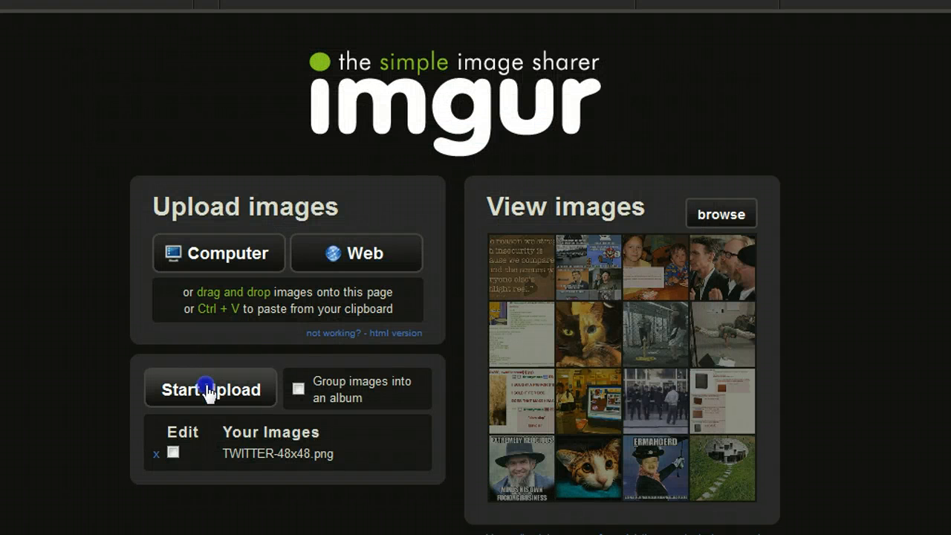
click(210, 388)
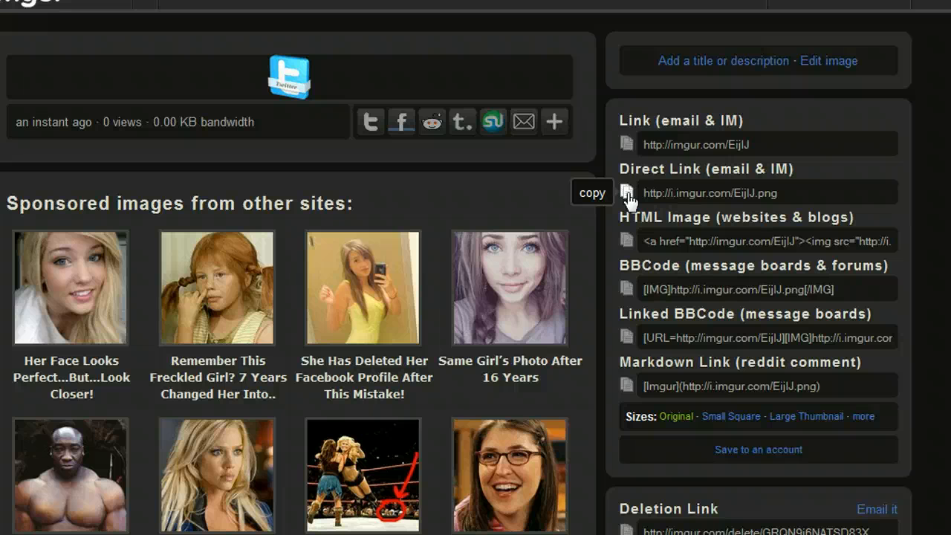
Step: Copy the Twitter icon's Imgur Direct Link (email & IM)
click(626, 192)
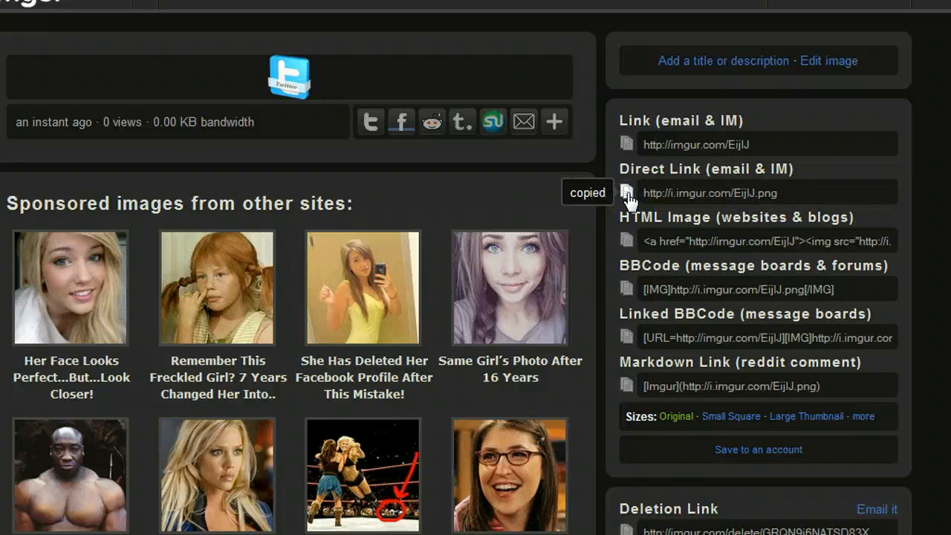
click(626, 191)
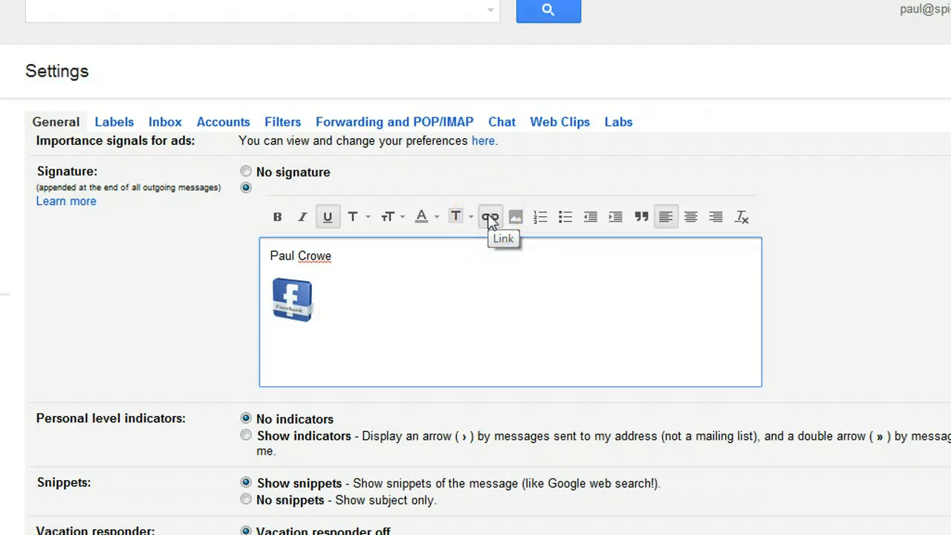
mouse_move(514, 216)
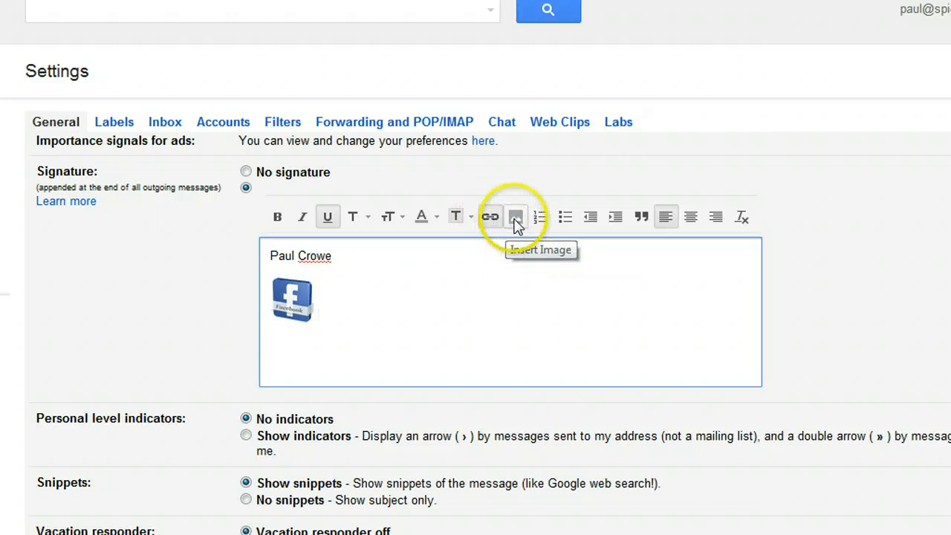
Step: Insert the Twitter icon from its Imgur direct link beside the Facebook icon, then select it
click(516, 216)
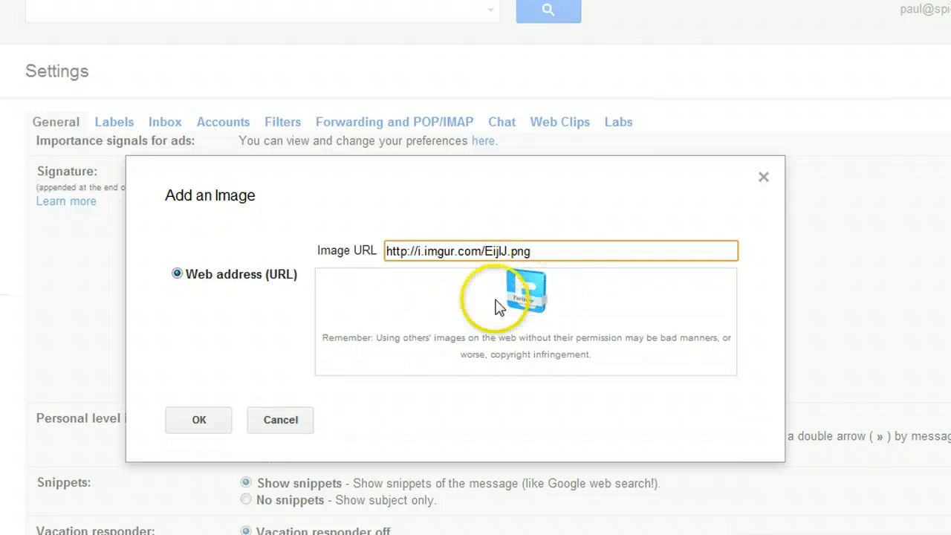
click(198, 419)
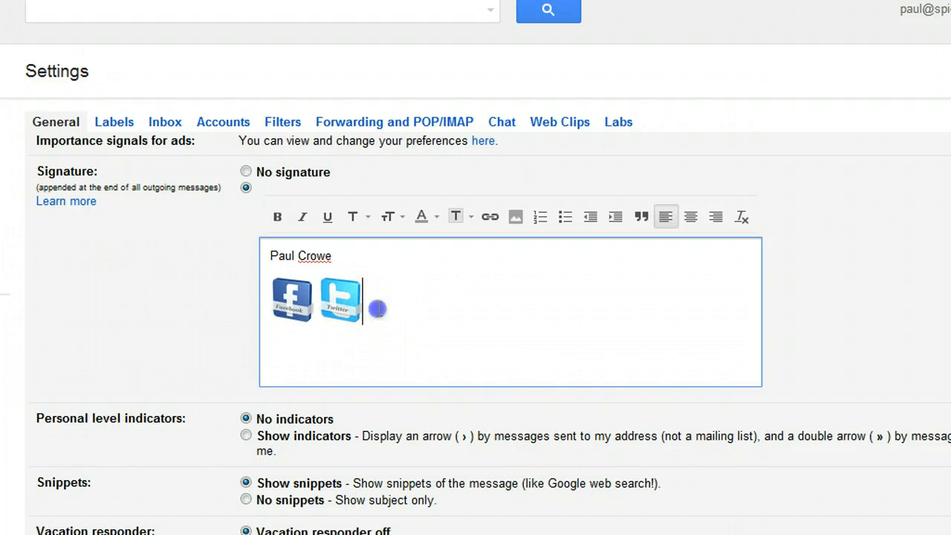
click(339, 300)
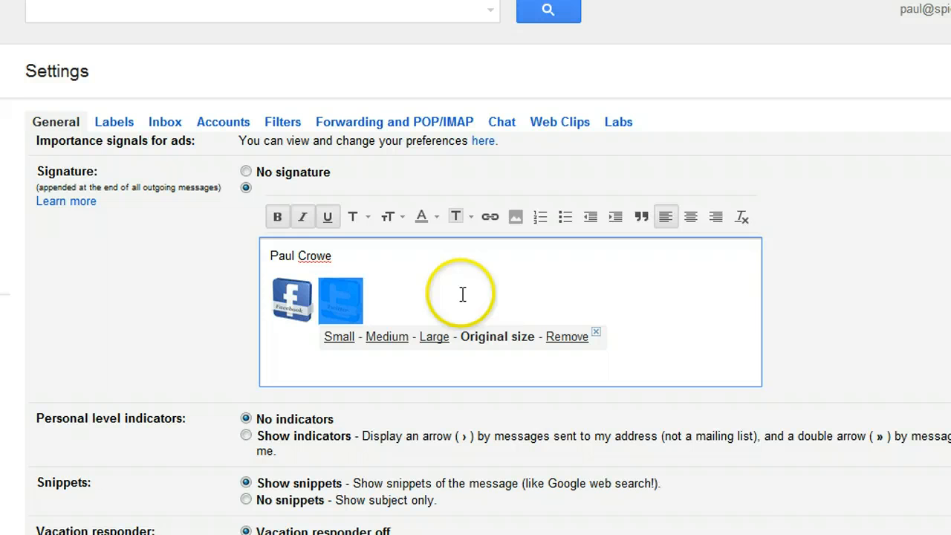
click(489, 216)
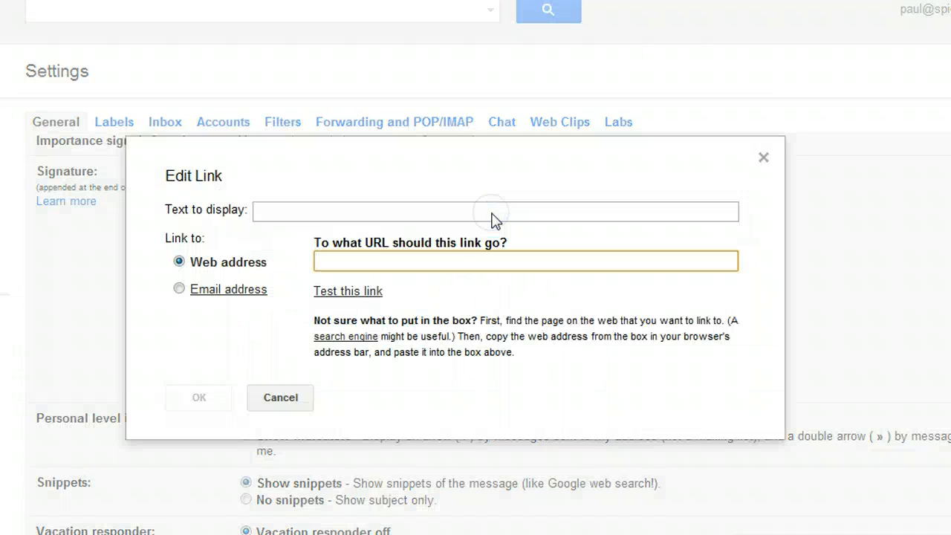
text(h)
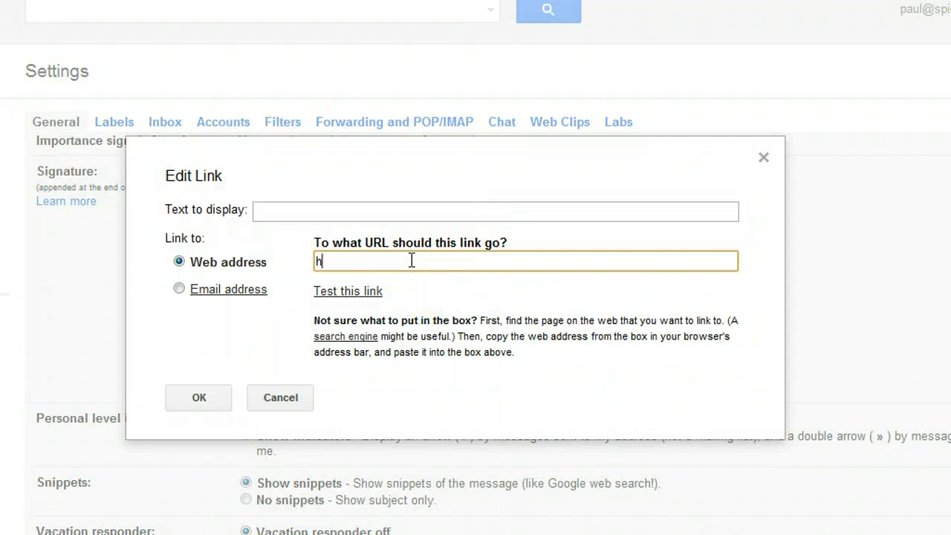
text(ttp://)
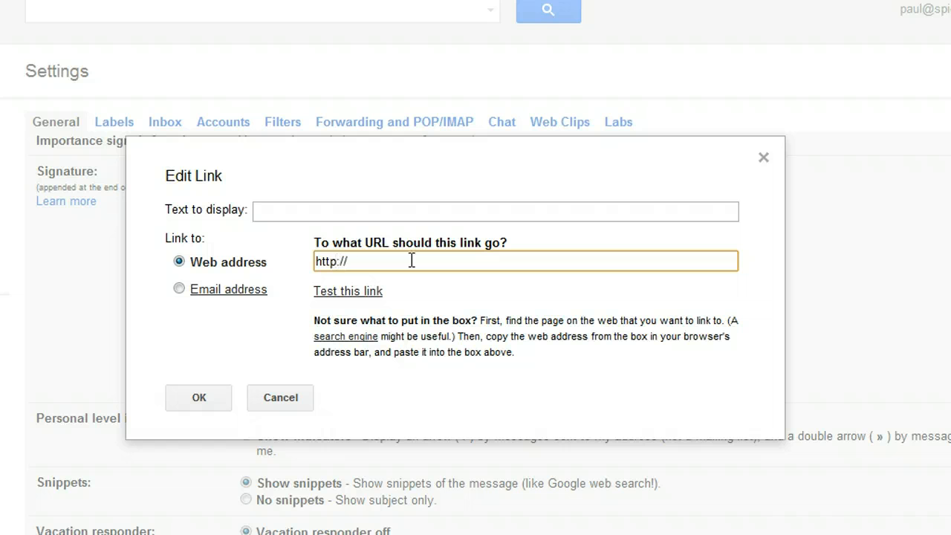
text(twi)
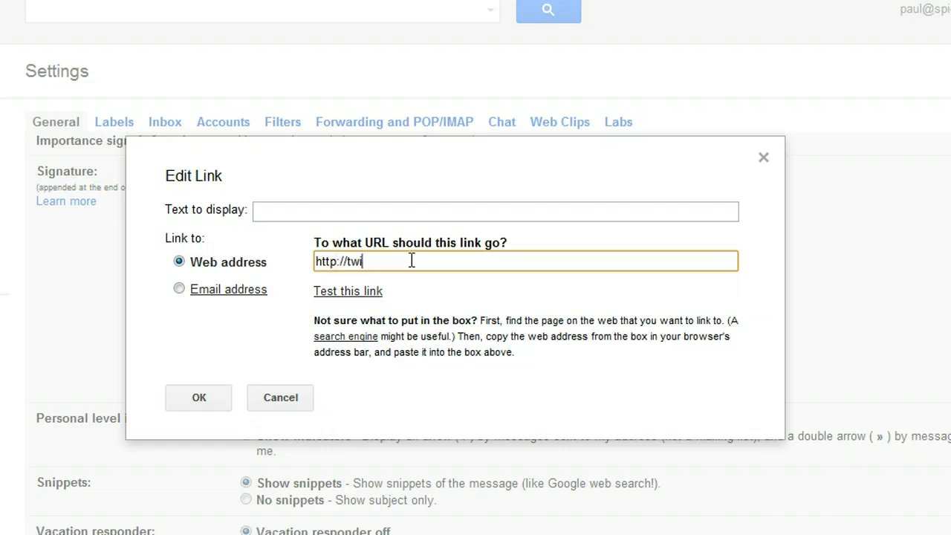
text(tter.com)
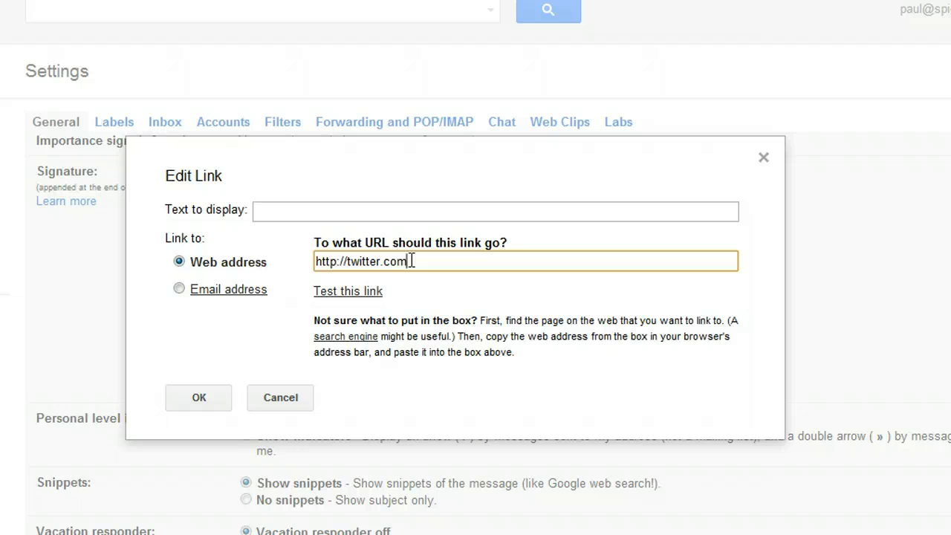
text(/paulcr)
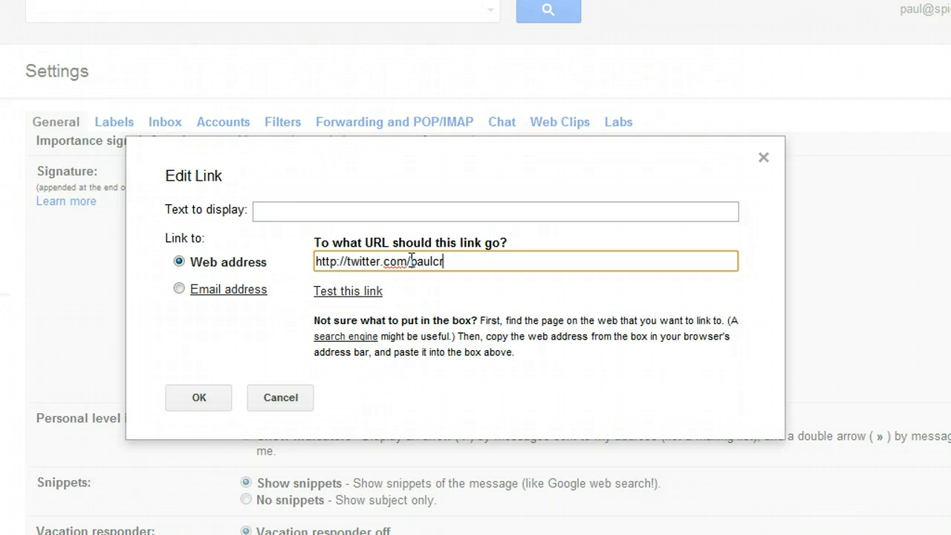
text(owepro)
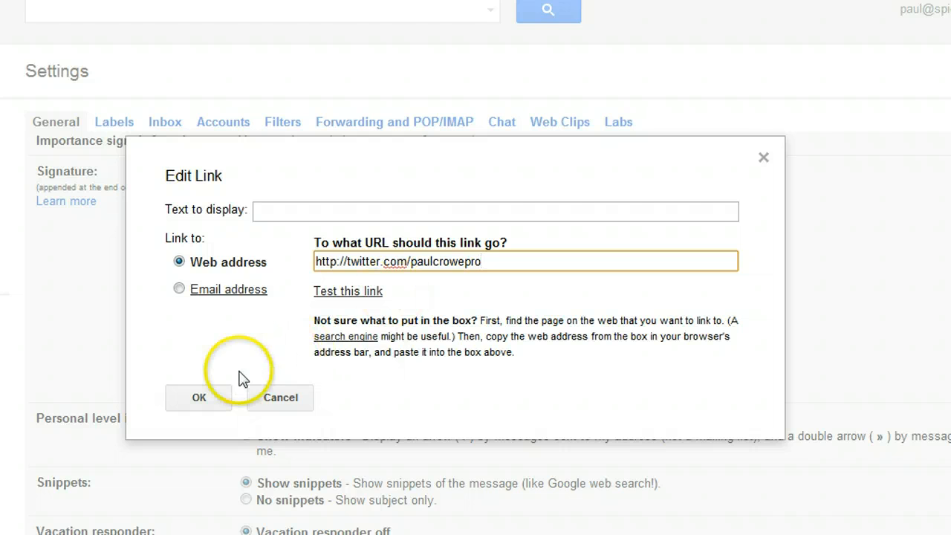
click(198, 397)
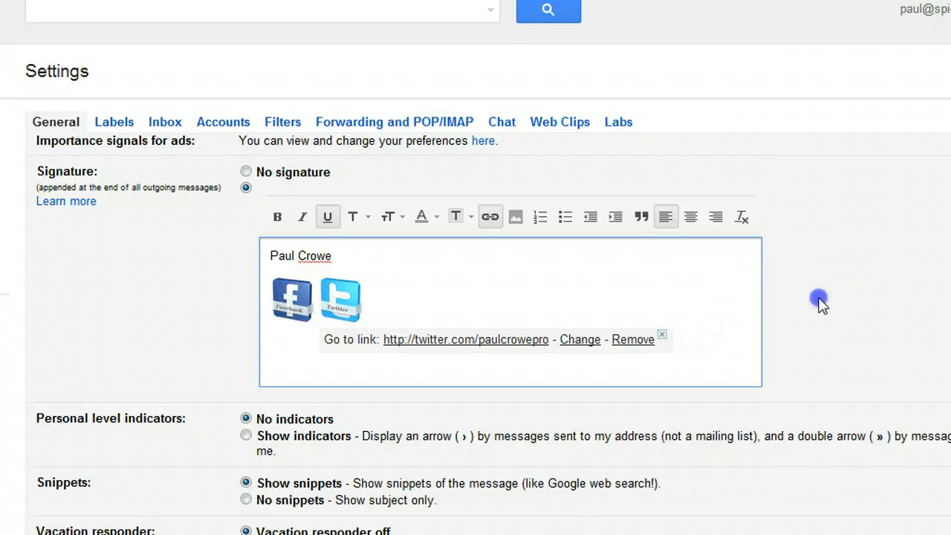
Step: Scroll to the bottom of General settings and save the icon signature changes
scroll(down, 3)
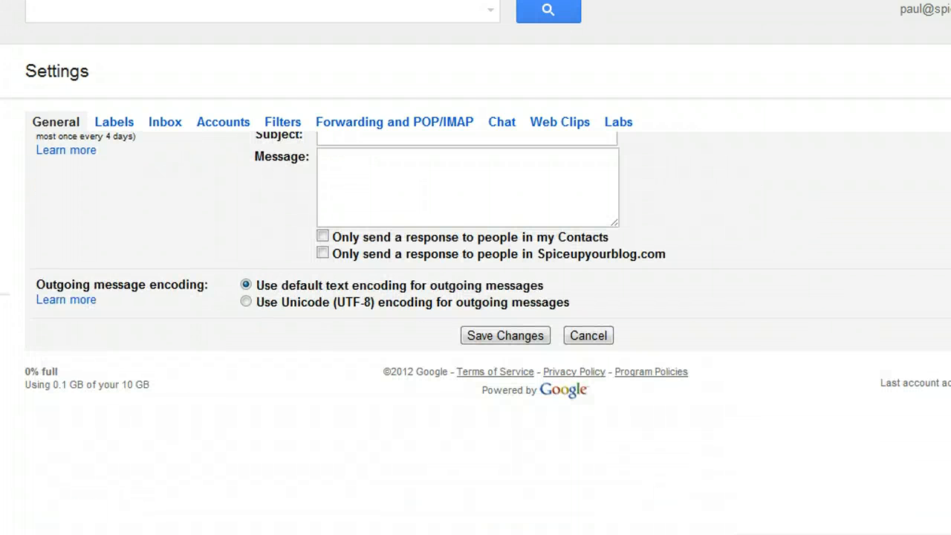
click(504, 335)
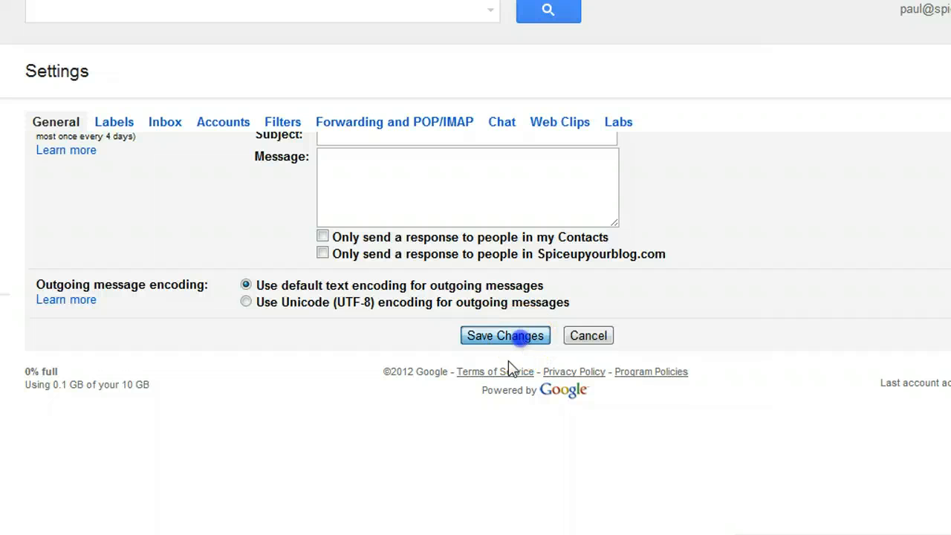